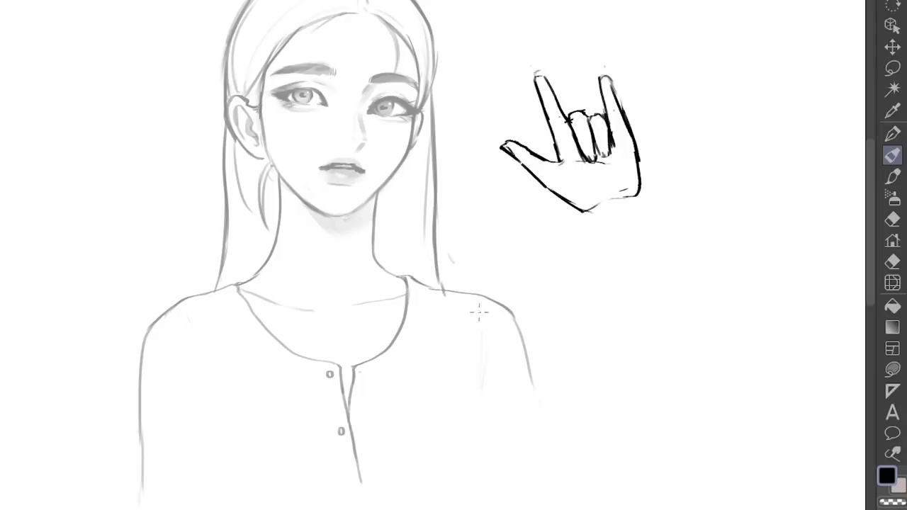
Turn the 3D head forward, then tilt it downward, searching for matching photos after each pose.
drag(485, 308, 584, 390)
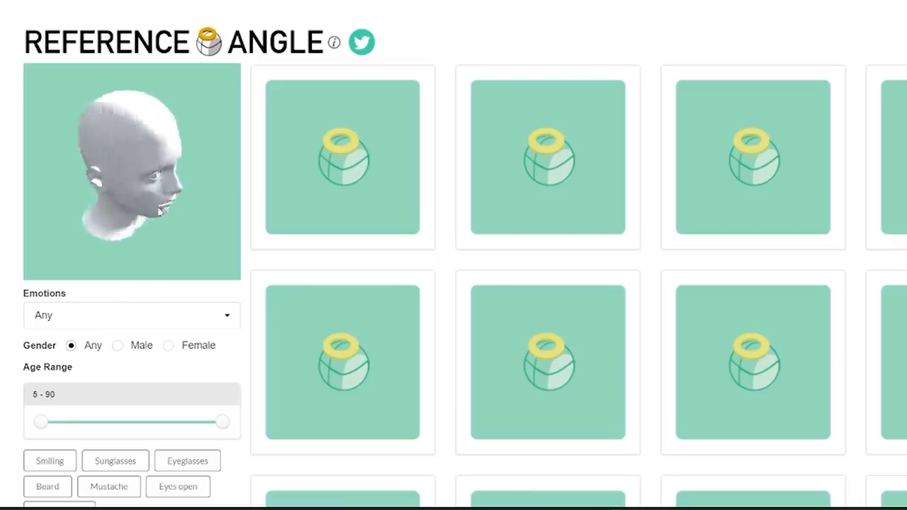
drag(142, 170, 113, 163)
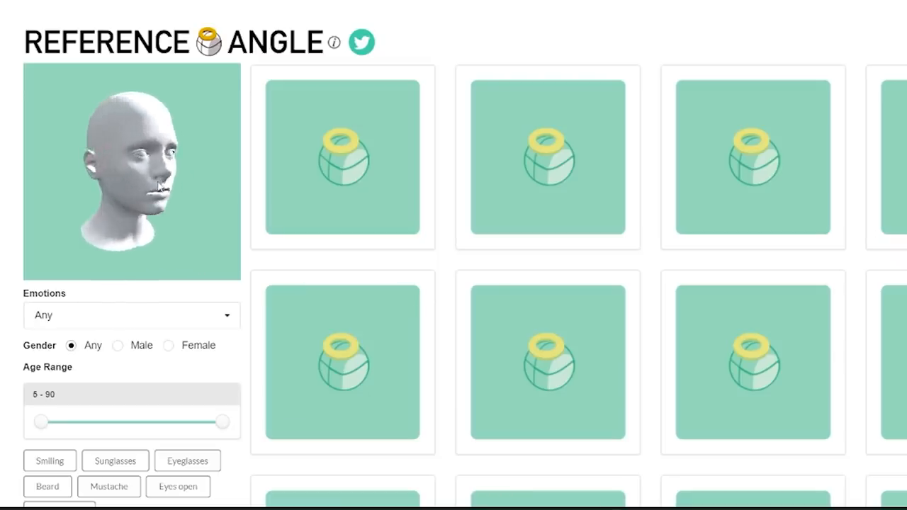
scroll(down, 3)
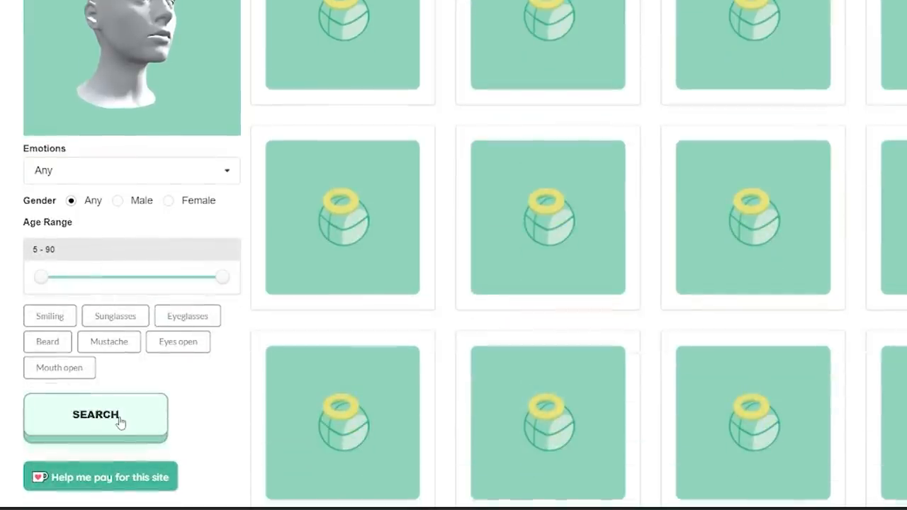
click(95, 415)
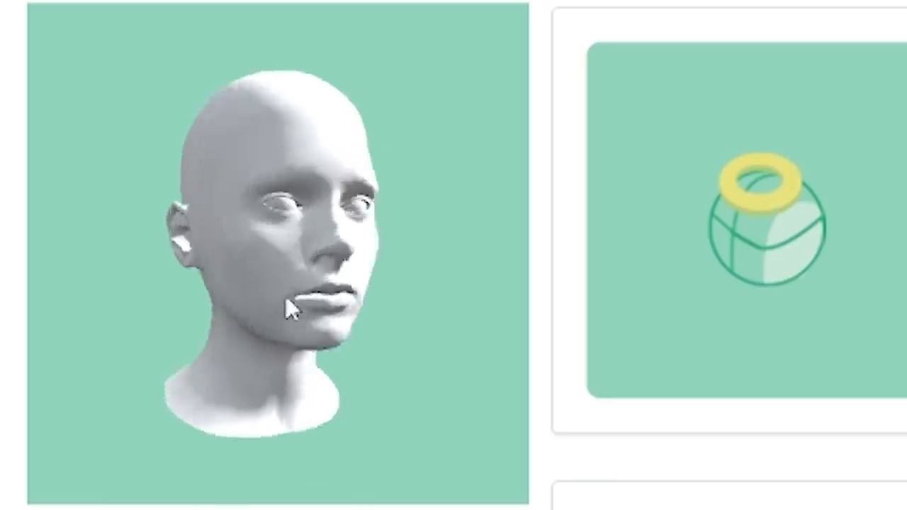
drag(290, 308, 322, 365)
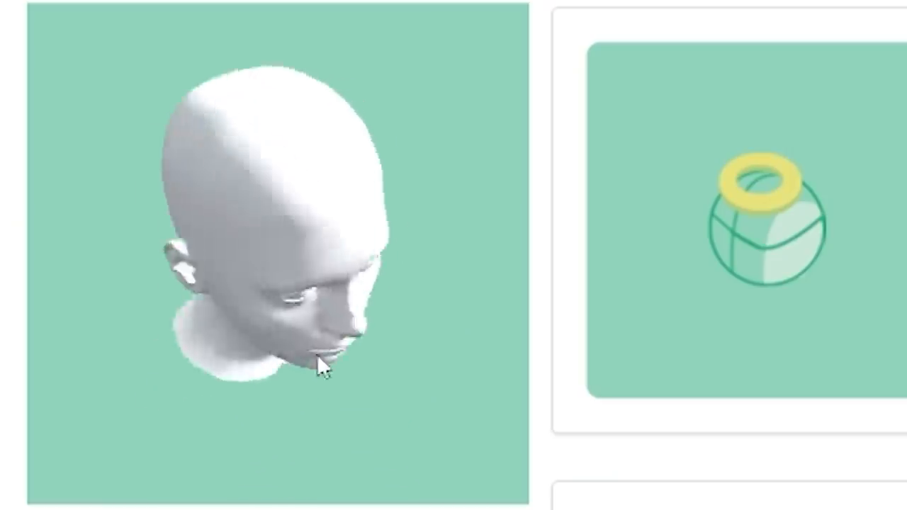
click(95, 415)
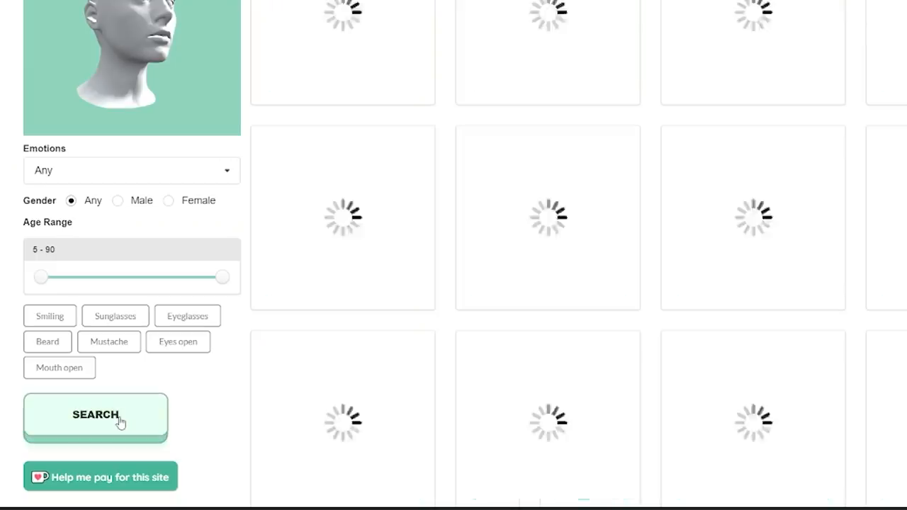
Filter face photos to Happy emotion with a 16–76 age range, and rerun the search.
click(95, 415)
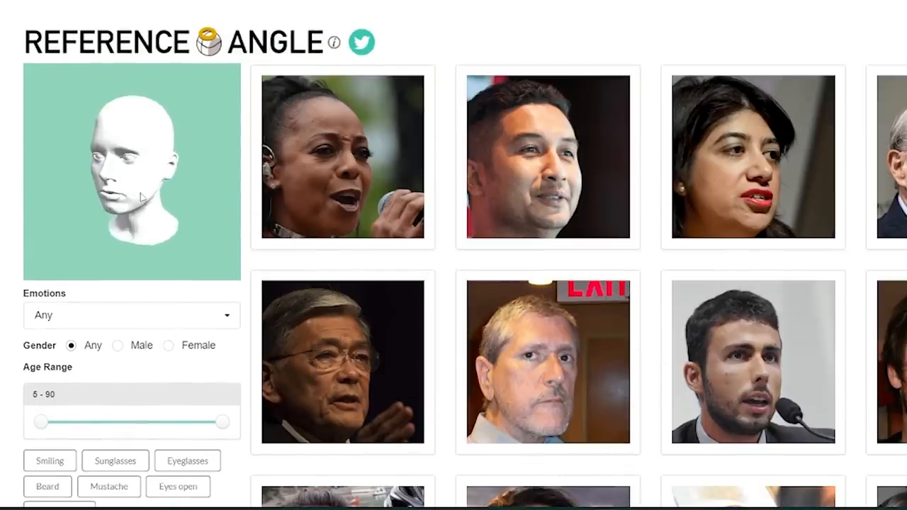
click(131, 315)
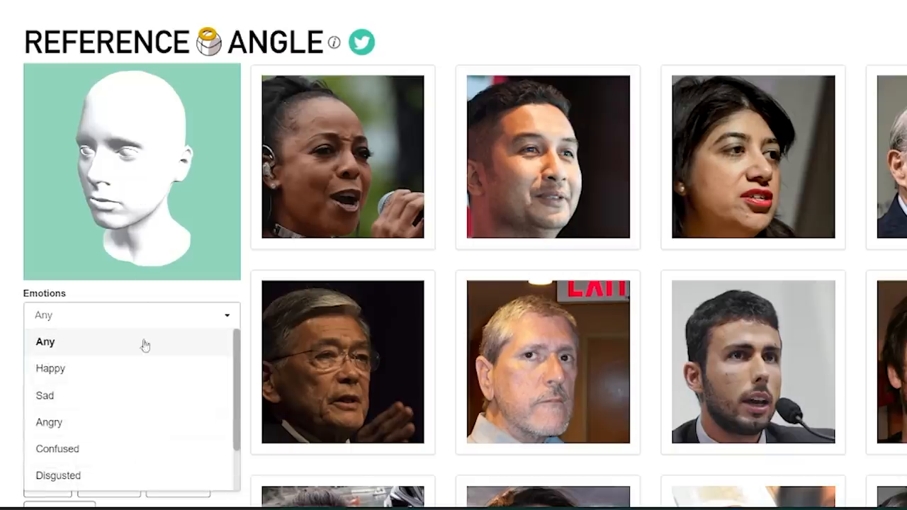
click(51, 368)
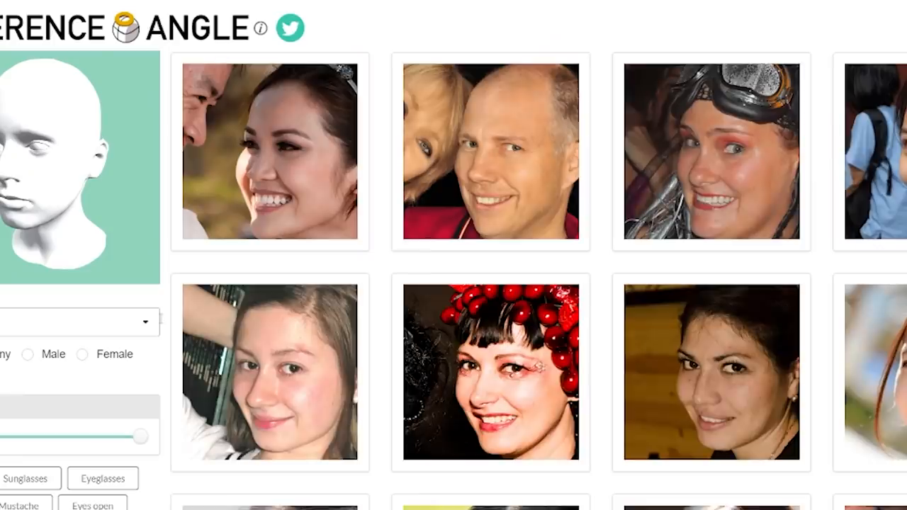
scroll(down, 3)
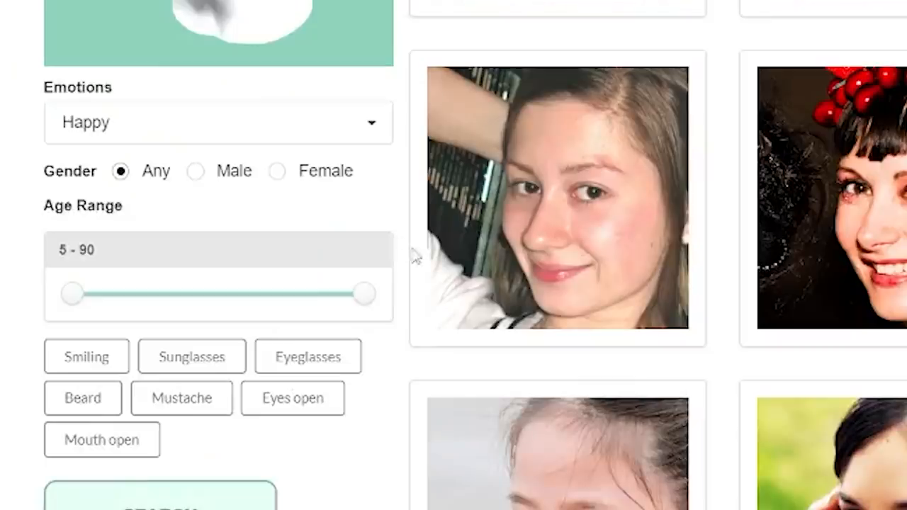
drag(69, 294, 140, 294)
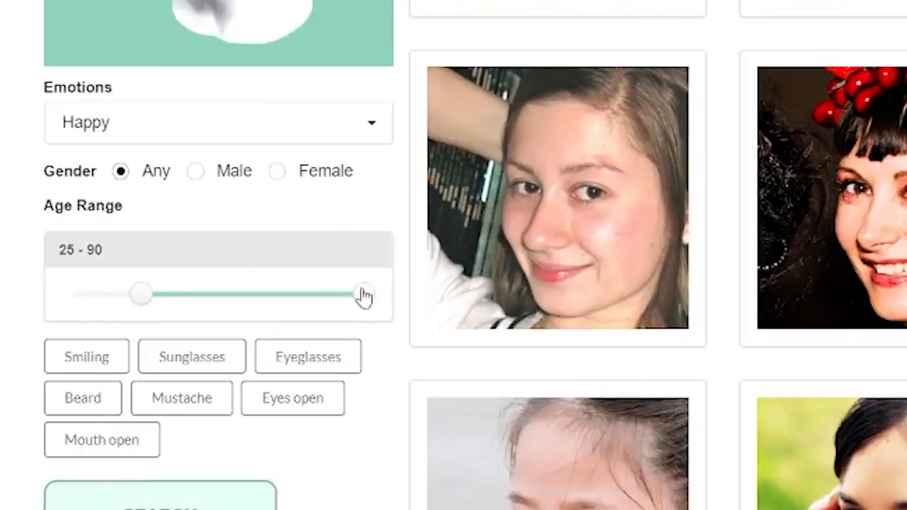
drag(361, 293, 197, 293)
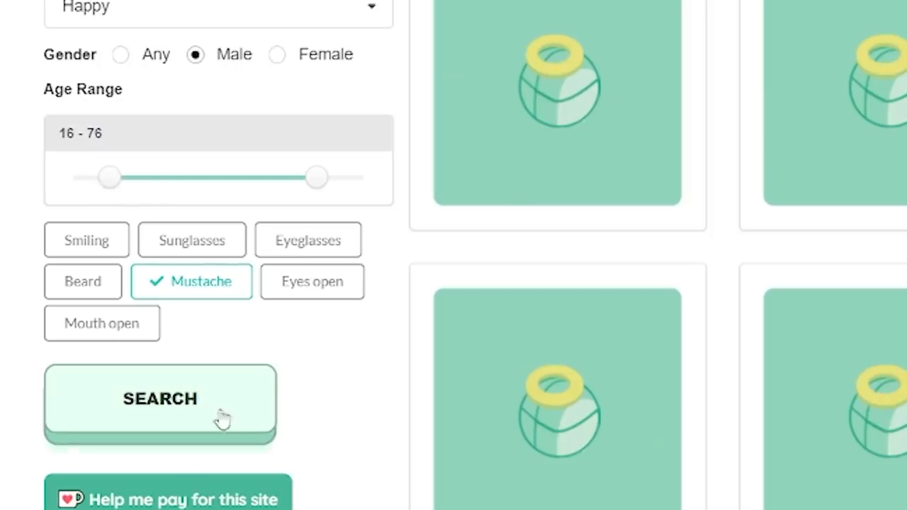
click(159, 398)
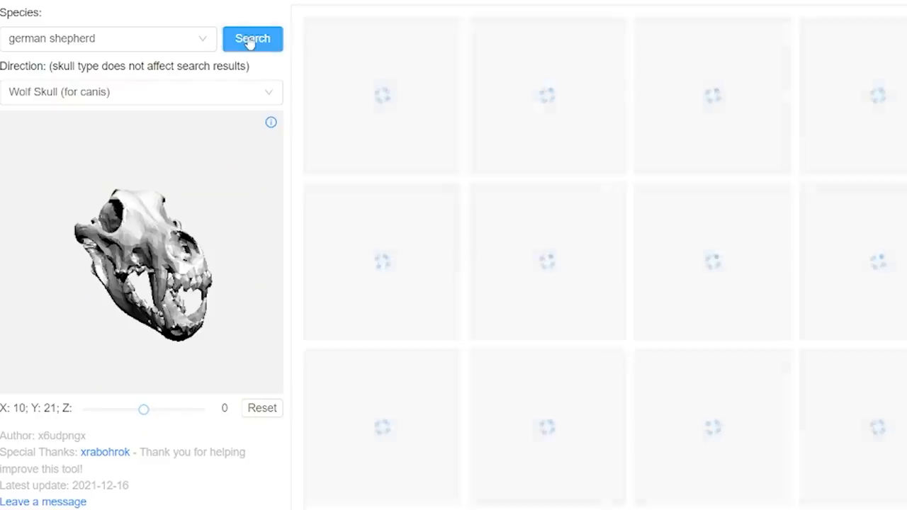
Search the skull site for German shepherd photos, then for 'frog' species photos.
click(253, 39)
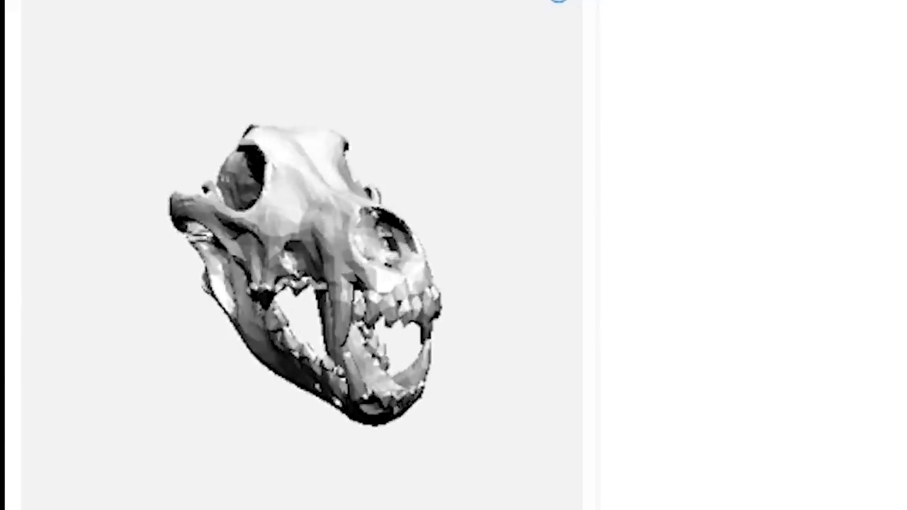
click(106, 38)
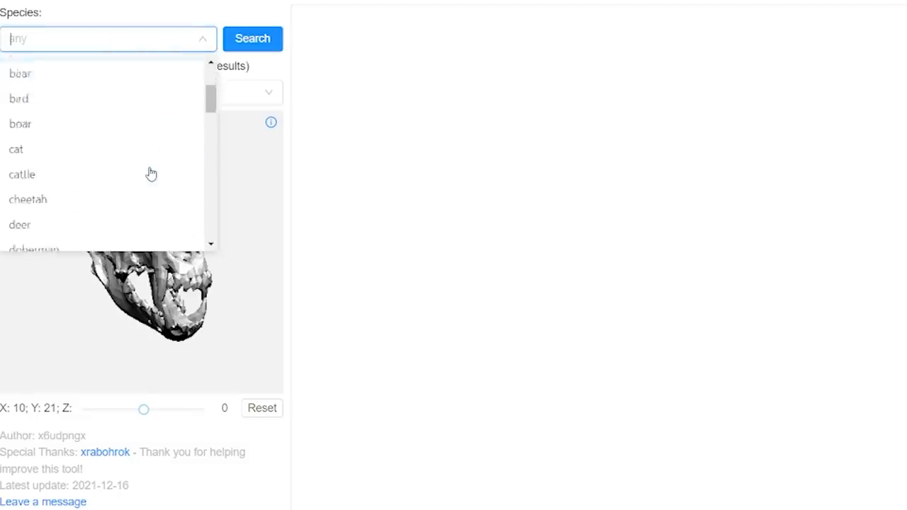
scroll(down, 3)
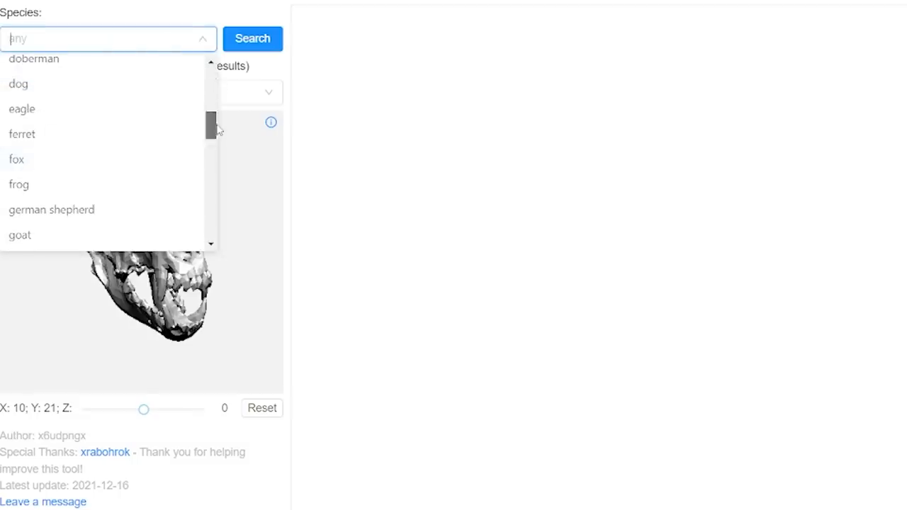
click(51, 209)
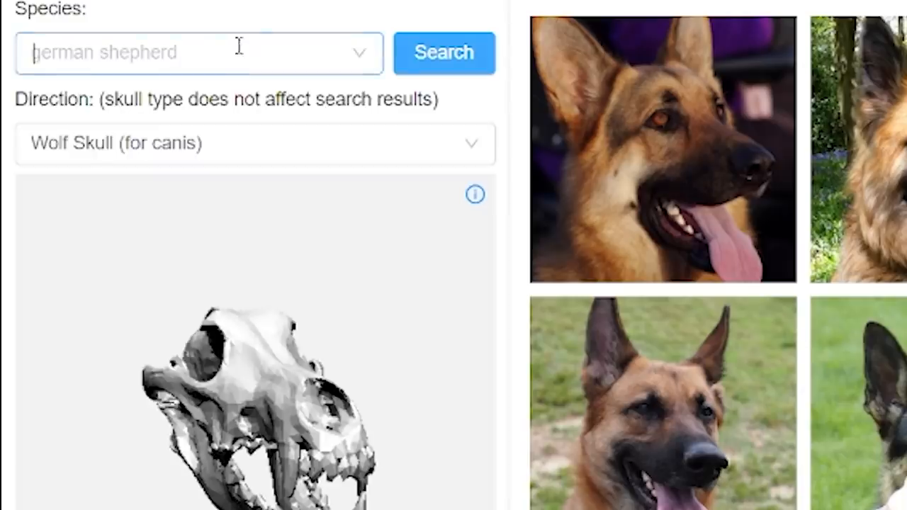
click(252, 38)
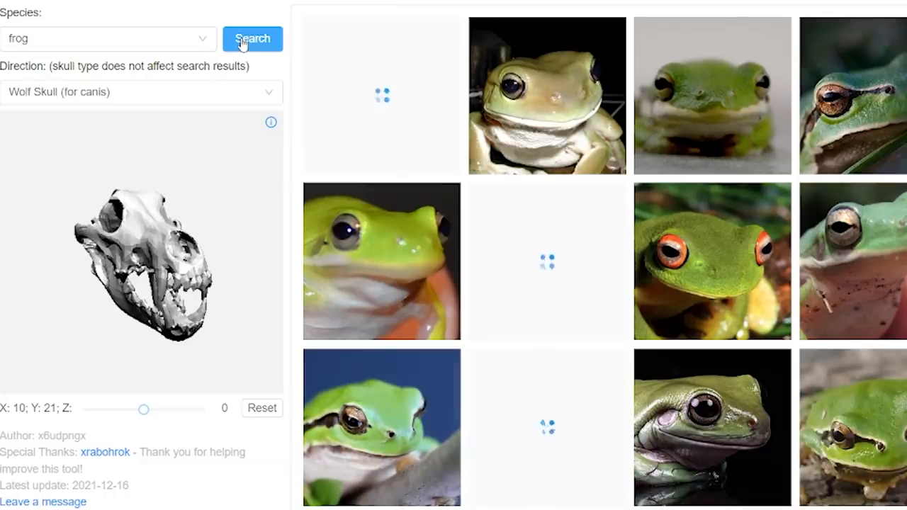
click(252, 39)
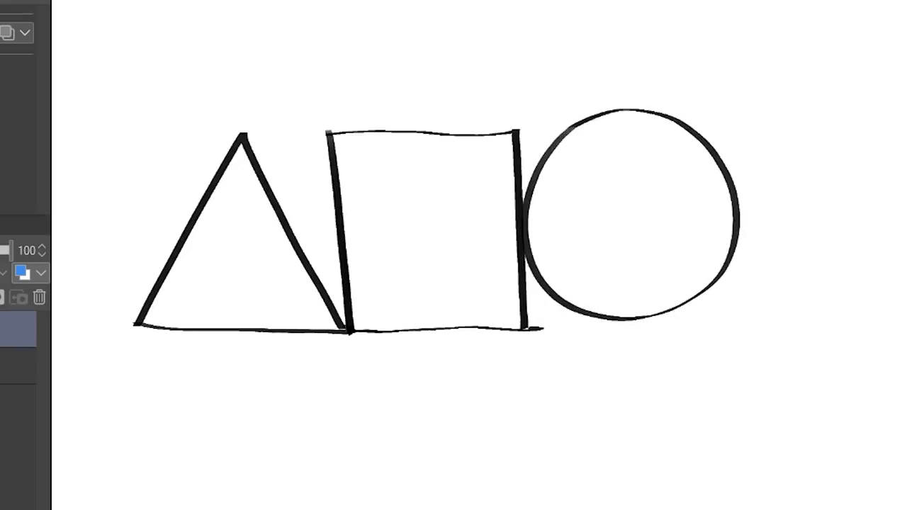
Sketch a triangle, a square and a circle in a row with the pencil.
drag(357, 362, 439, 464)
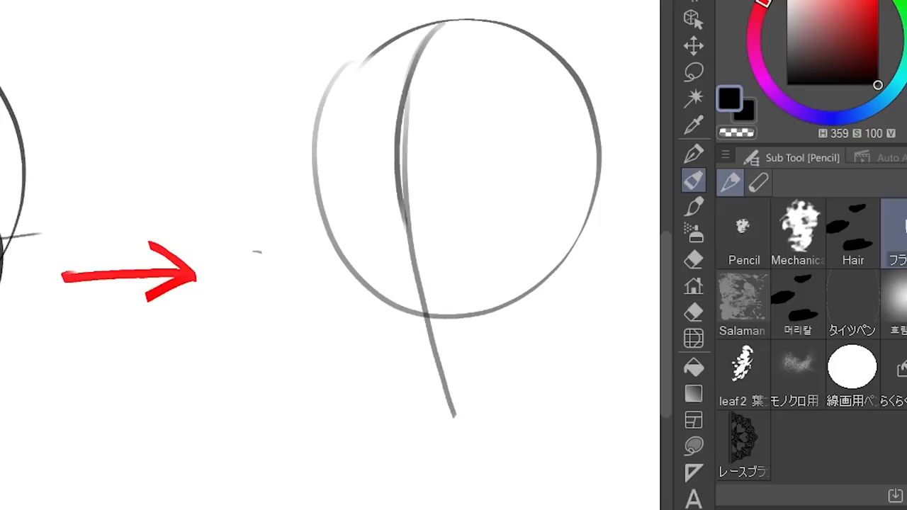
Draw a curved vertical guideline through the head circle right of the red arrow.
drag(350, 270, 517, 248)
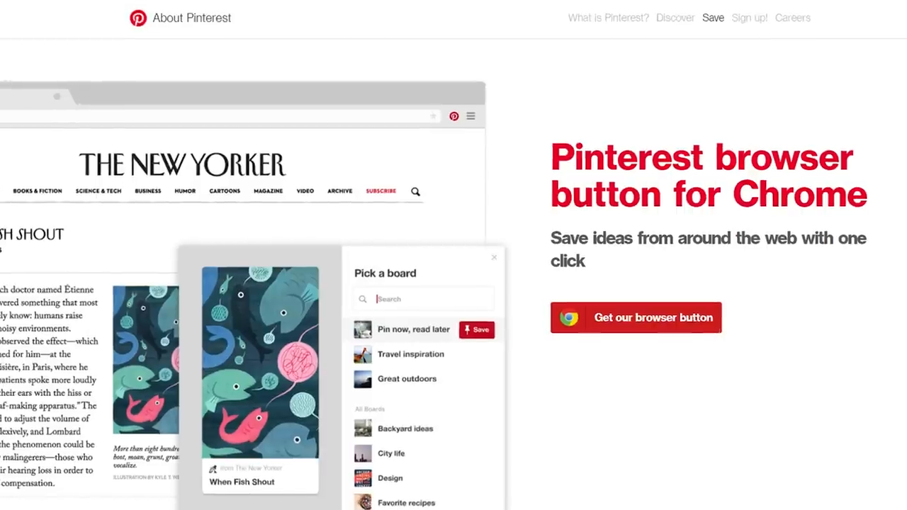
Scroll the Pinterest browser button page toward the short-haired woman illustration post.
scroll(down, 3)
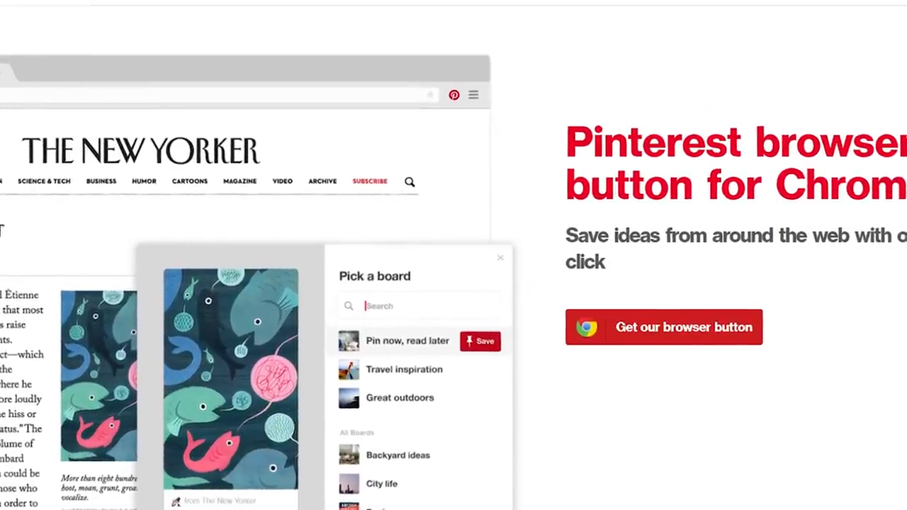
scroll(up, 3)
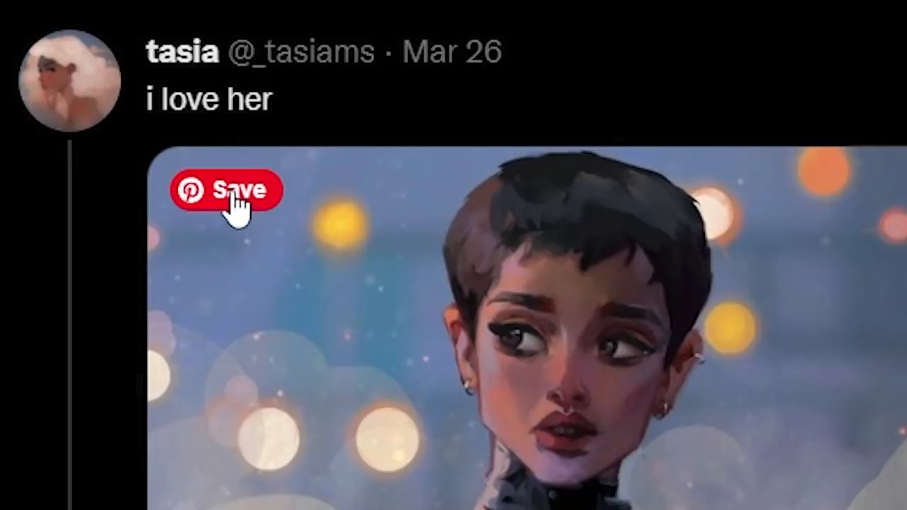
Save the short-haired woman illustration to the asdf board, then browse its pin's More ideas.
click(227, 190)
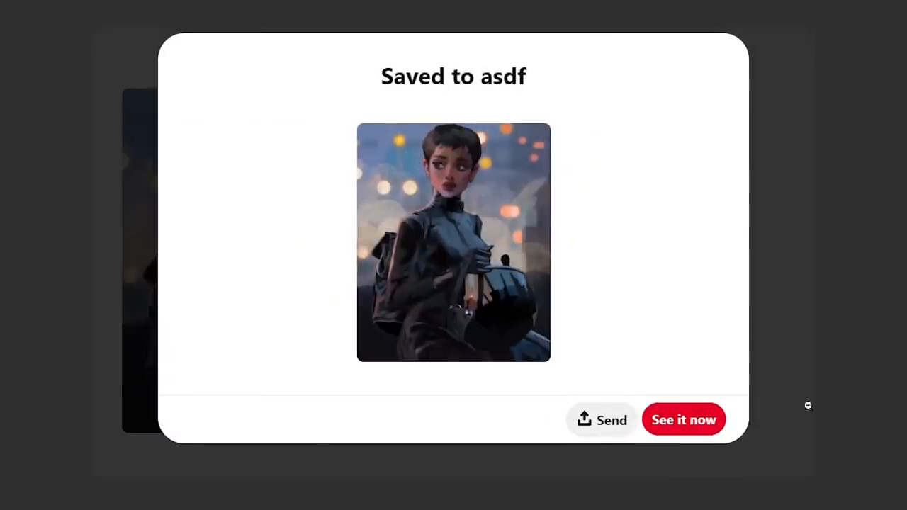
click(683, 419)
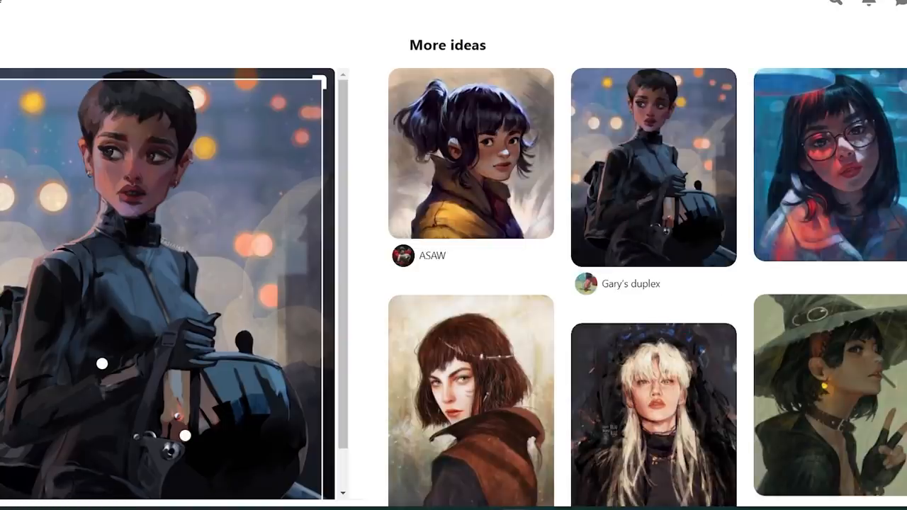
scroll(down, 3)
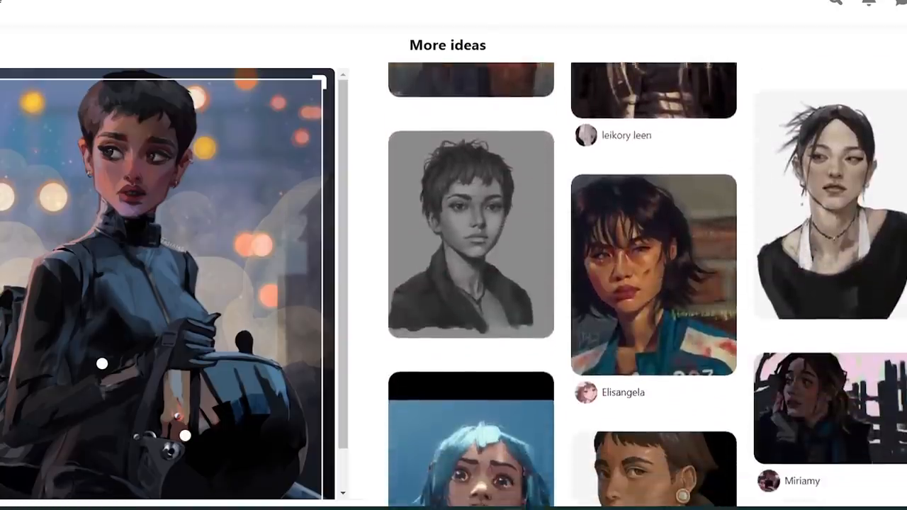
scroll(down, 3)
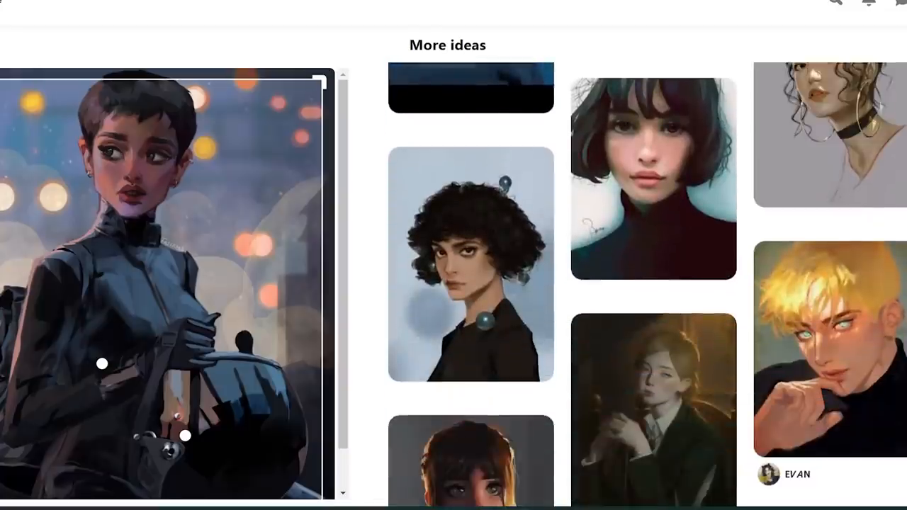
scroll(down, 3)
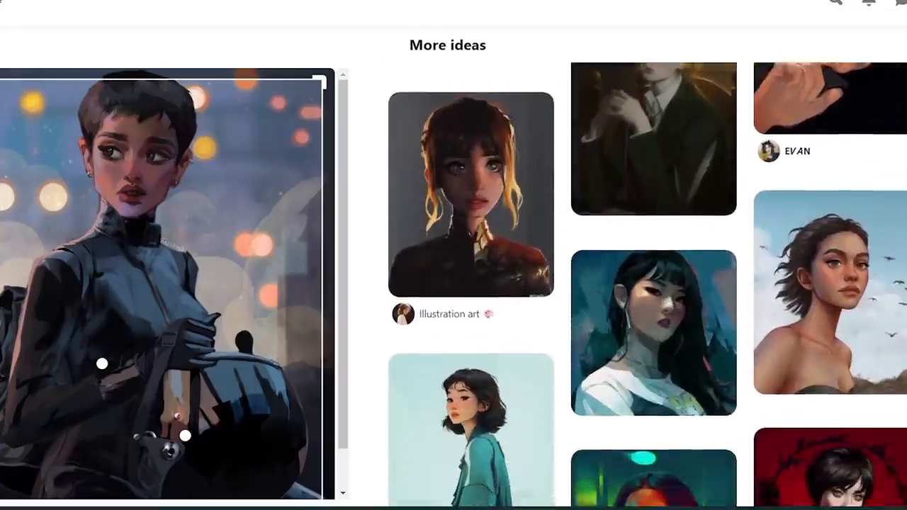
scroll(down, 3)
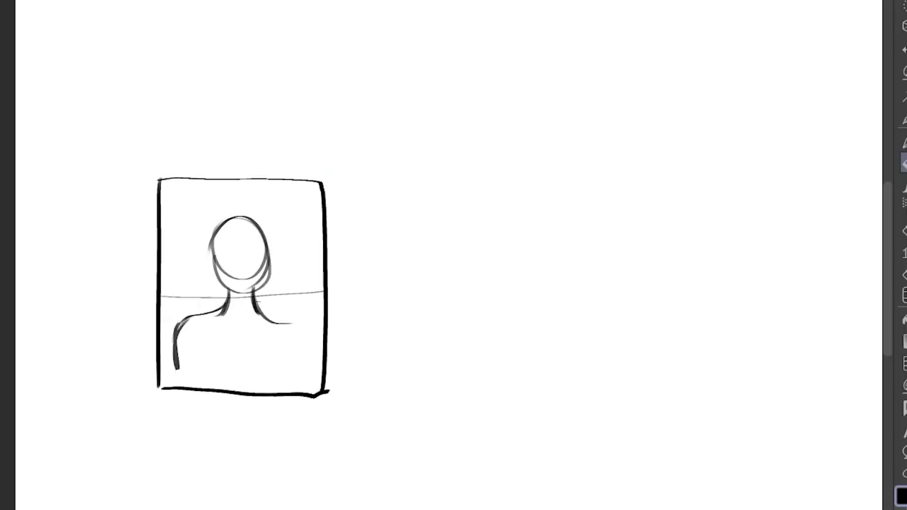
Sketch the raised arm and figure, then hatch the strapless top with dark strokes.
drag(198, 269, 177, 368)
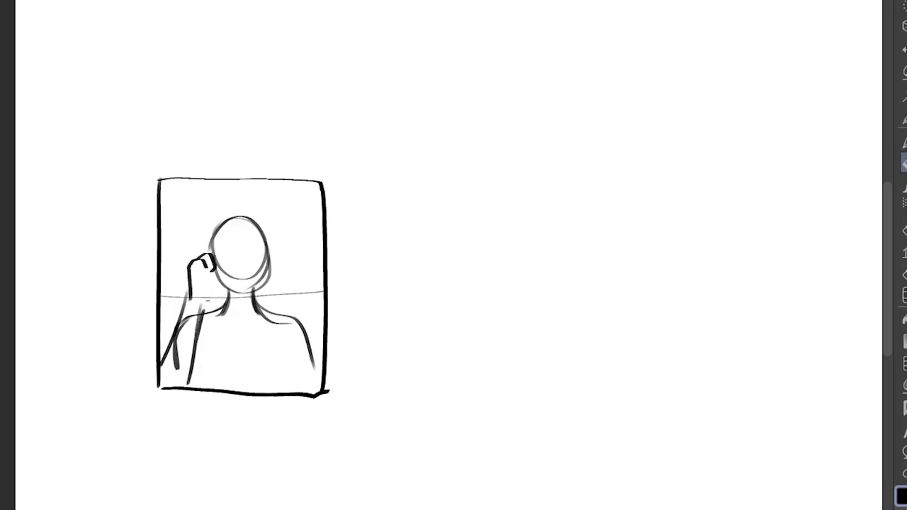
drag(213, 266, 262, 269)
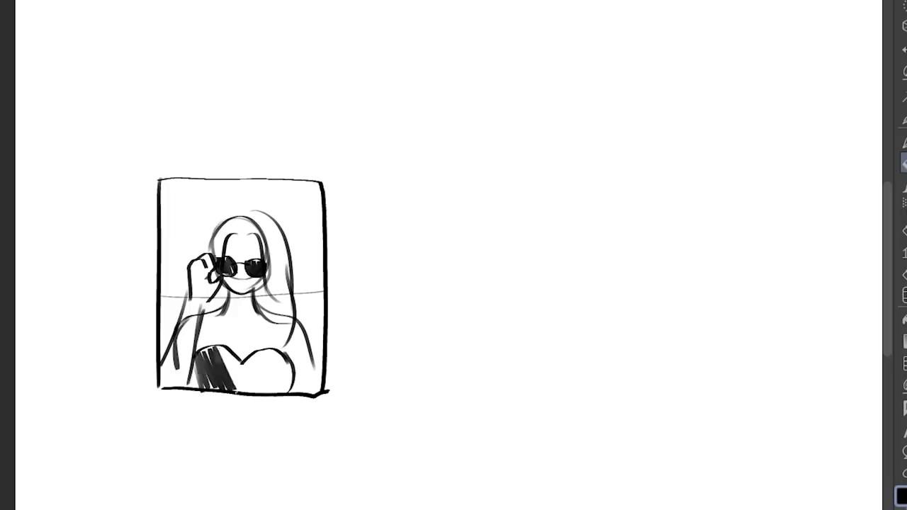
drag(206, 355, 291, 368)
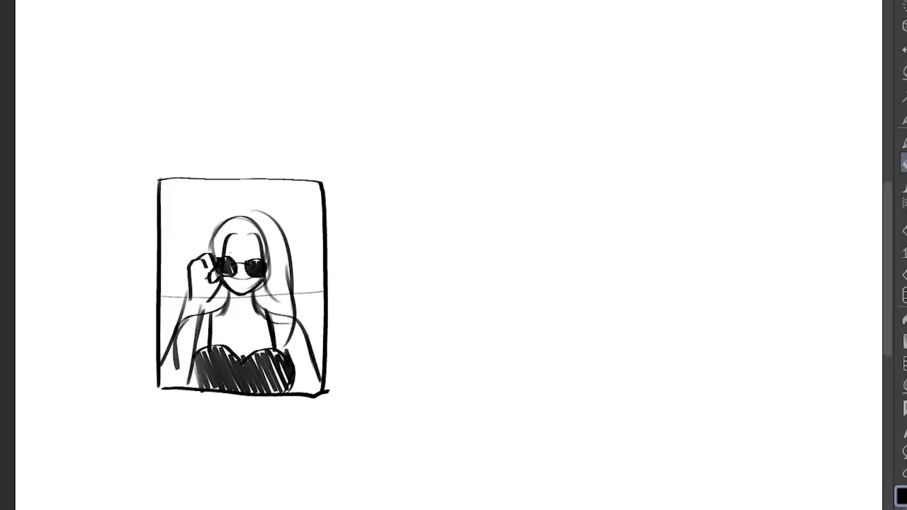